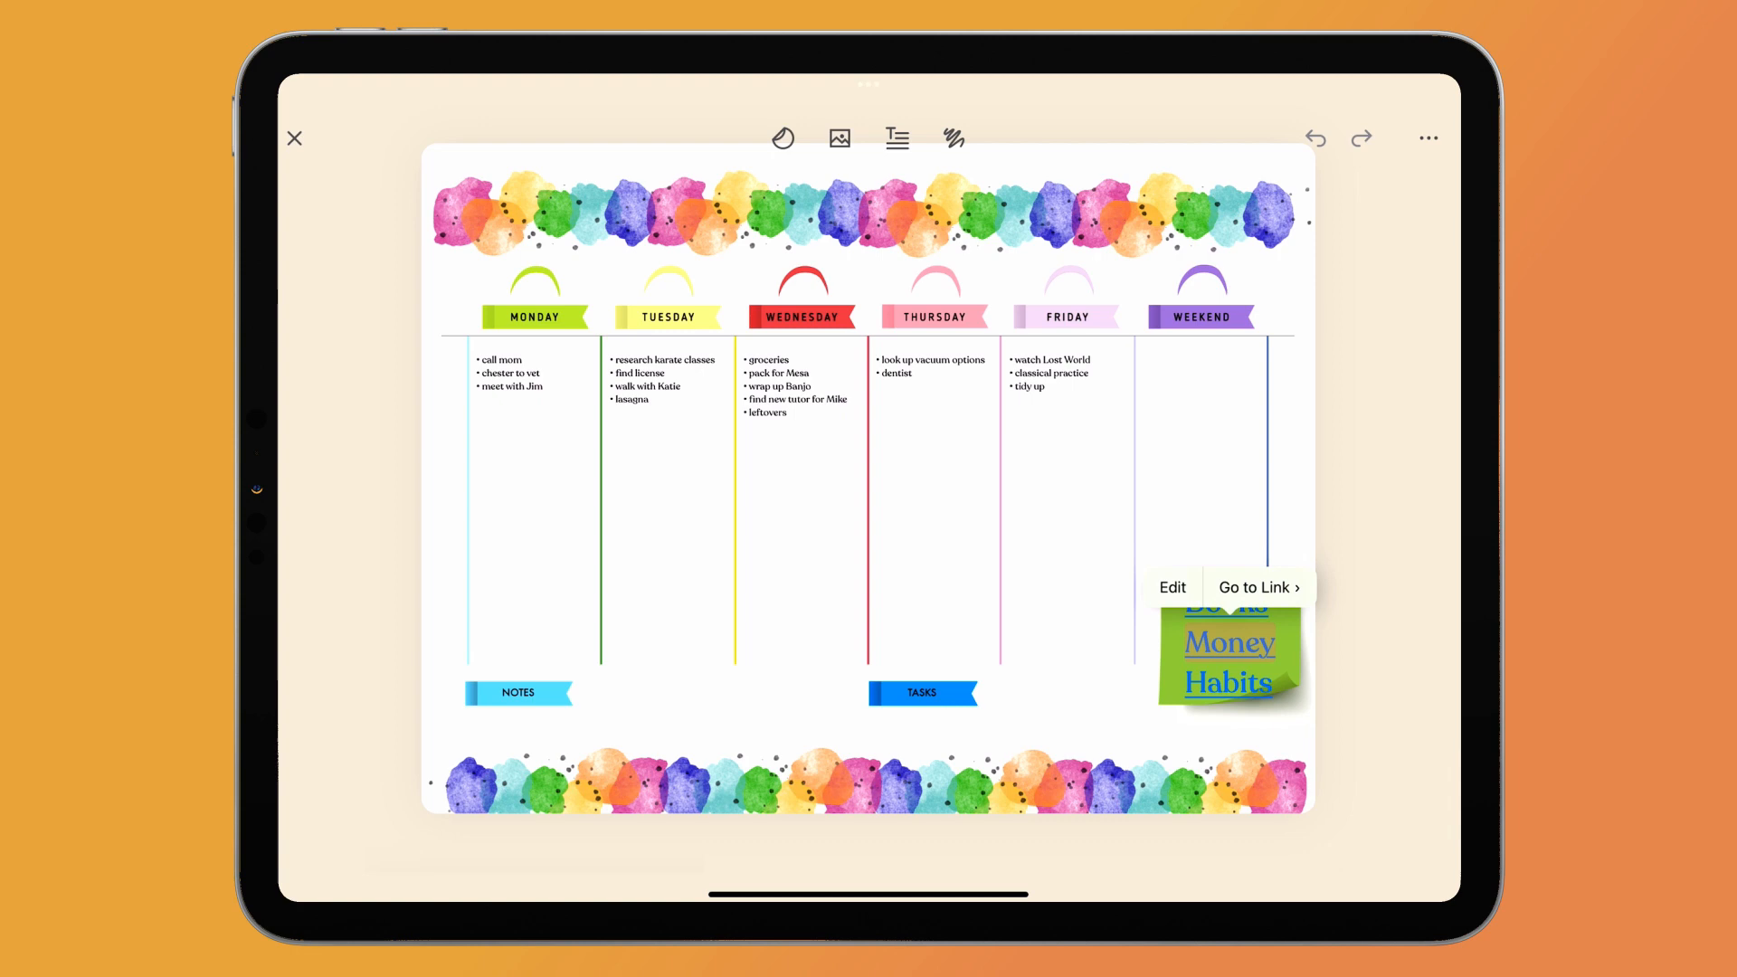
- Follow the Money Habits sticker link to the Student Loan Payment Tracker page
{"action": "left_click", "coordinate": [1254, 587]}
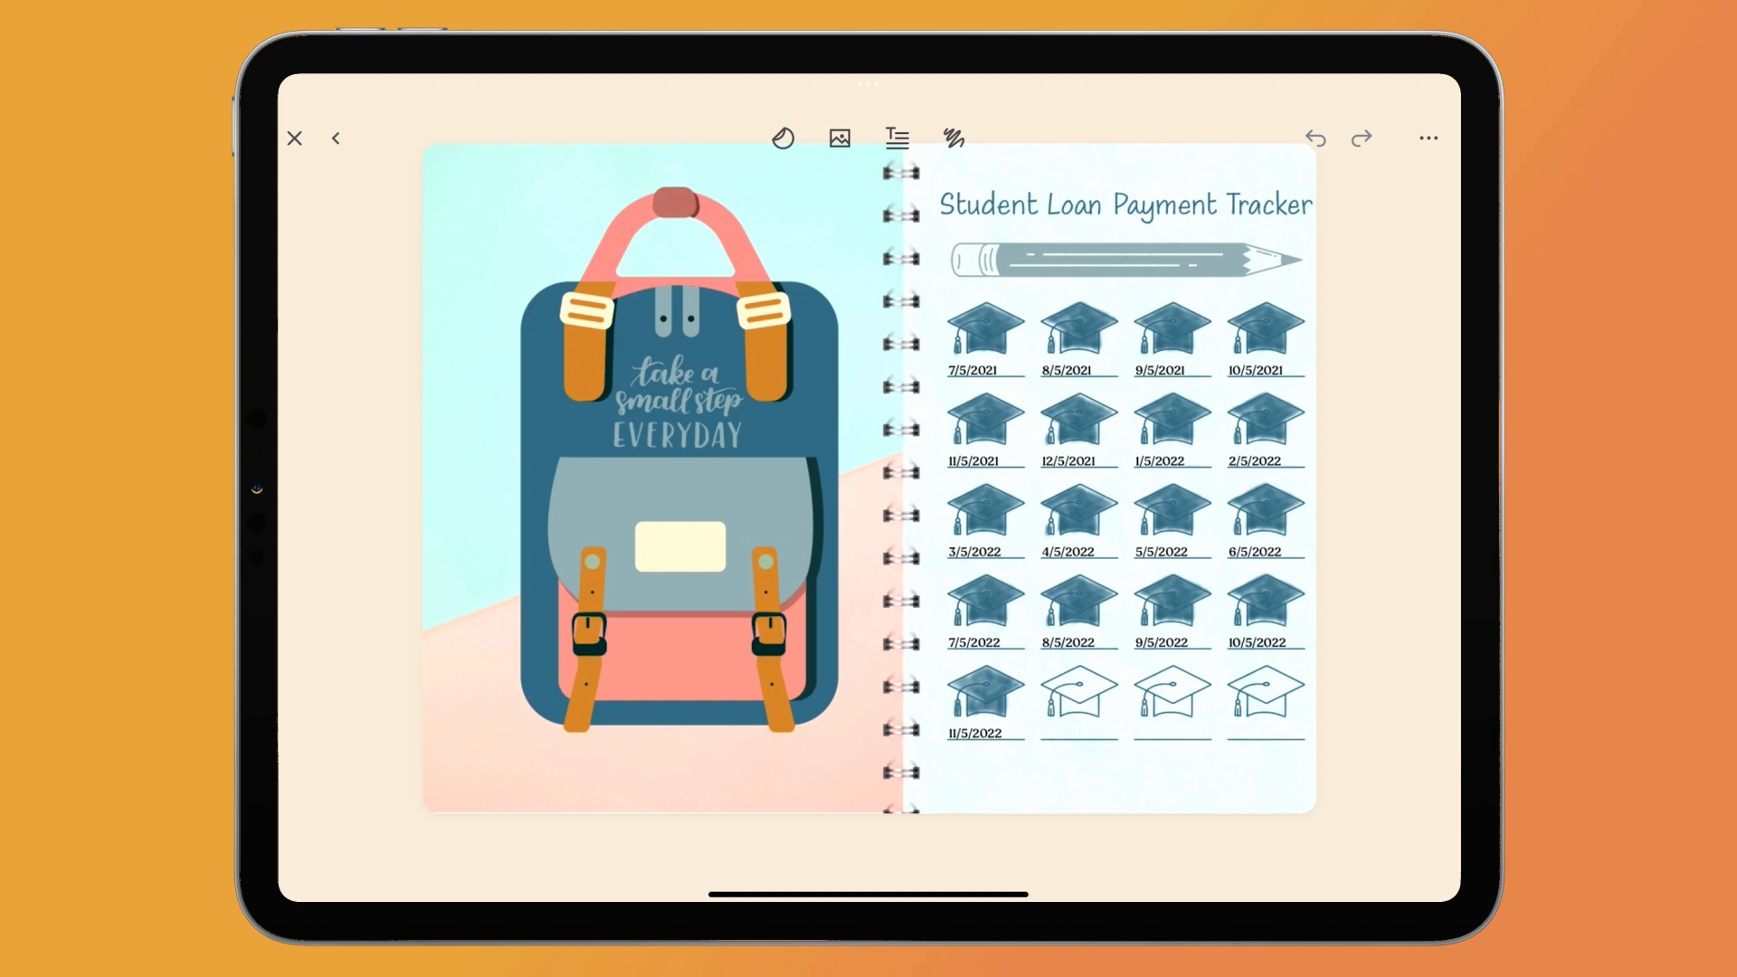